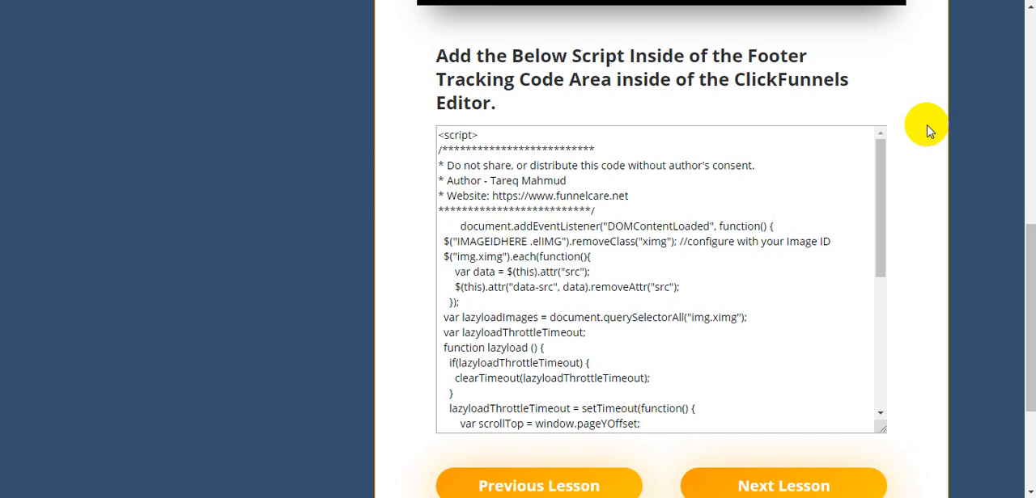
mouse_move(941, 168)
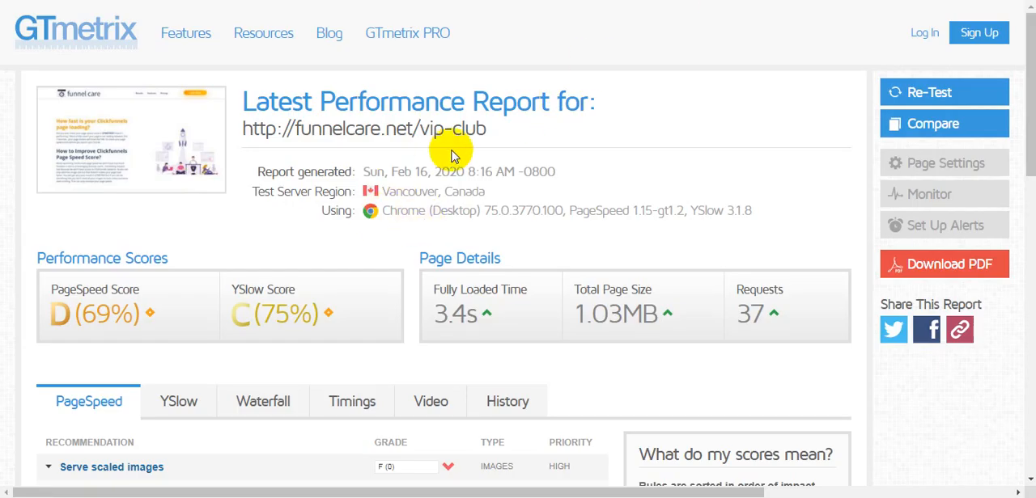
mouse_move(485, 176)
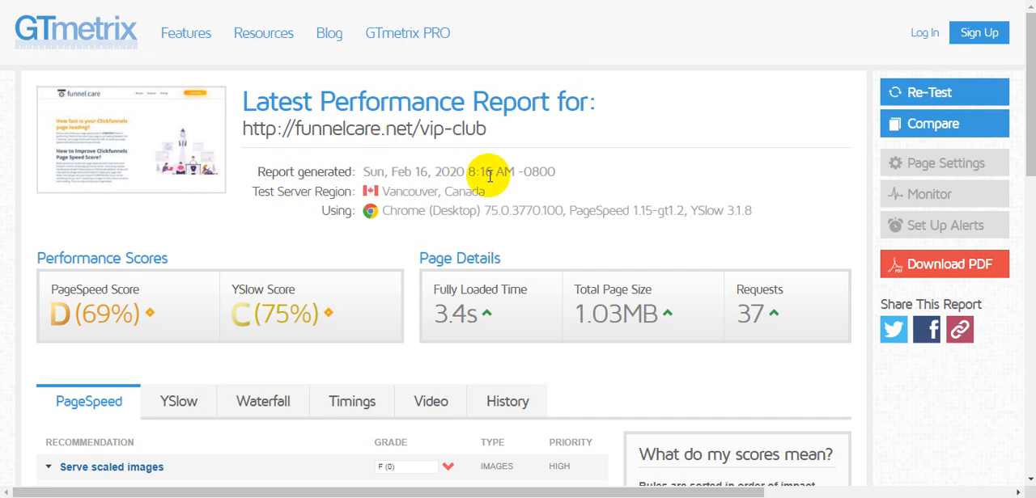
mouse_move(272, 230)
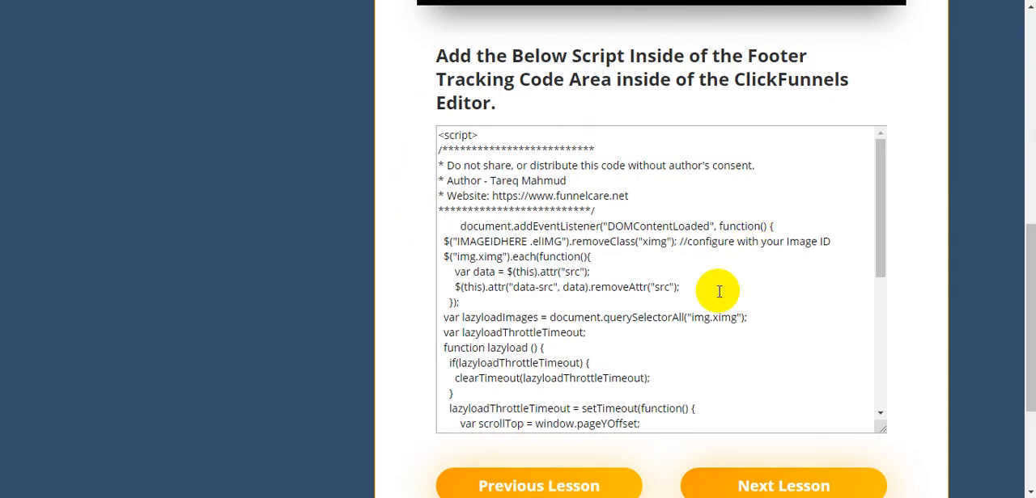
mouse_move(707, 296)
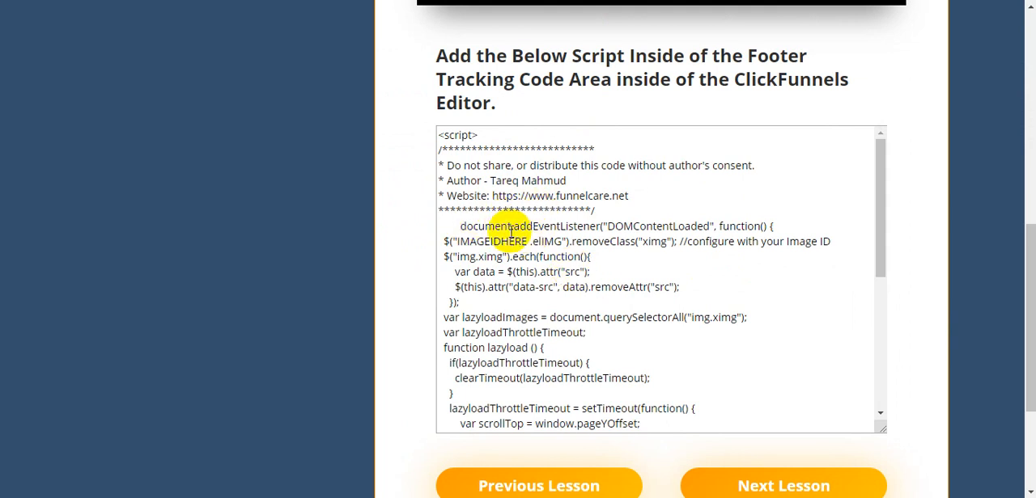
- Select the whole lazy-load footer script on the lesson page for copying
double_click(521, 255)
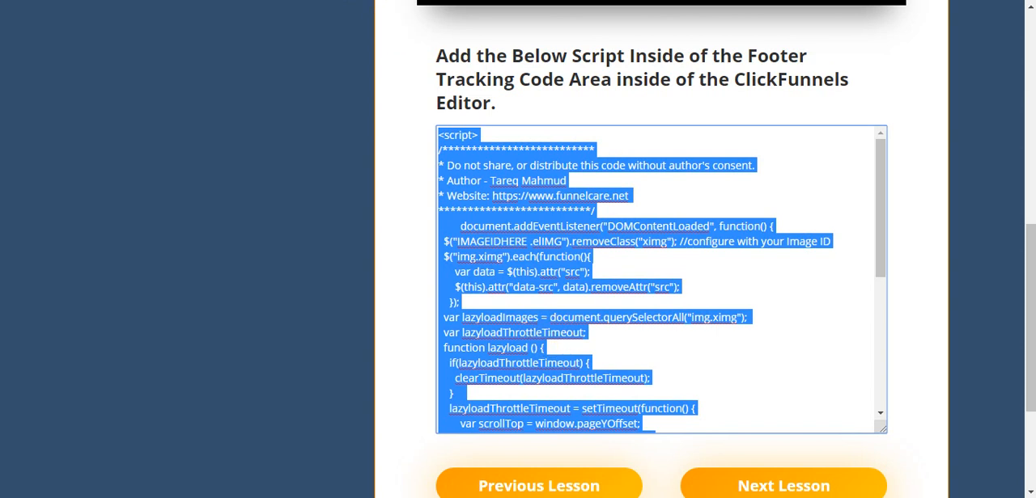
click(259, 23)
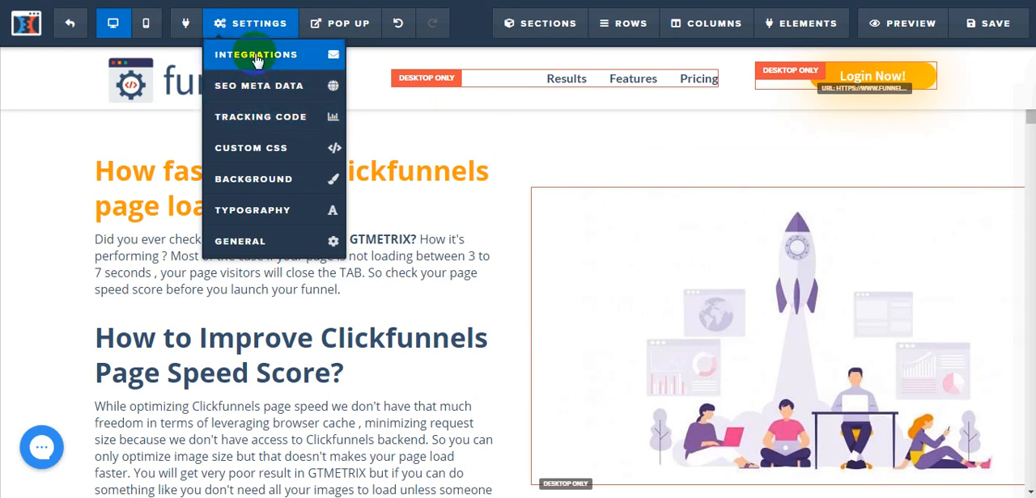
mouse_move(260, 116)
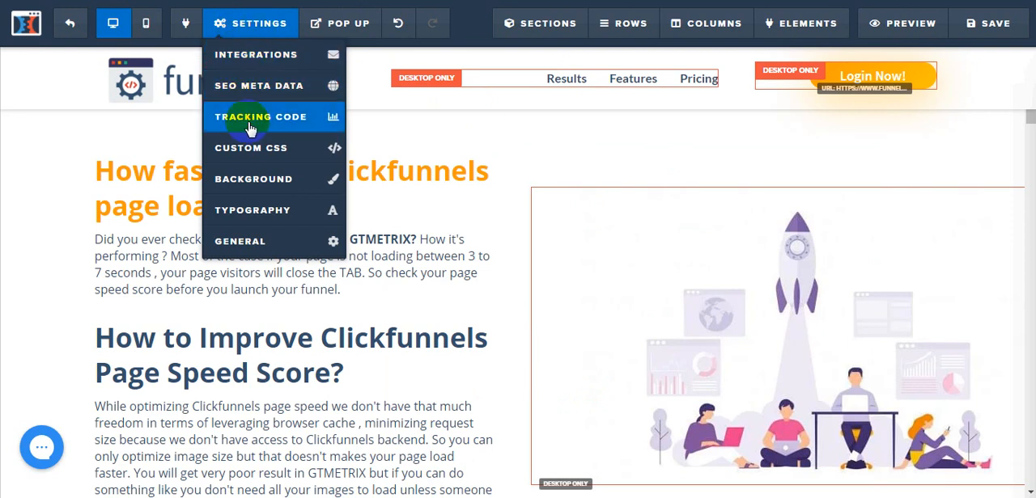
- Paste the lazy-load script into the Footer Code area of the page's tracking code and close the dialog
click(262, 117)
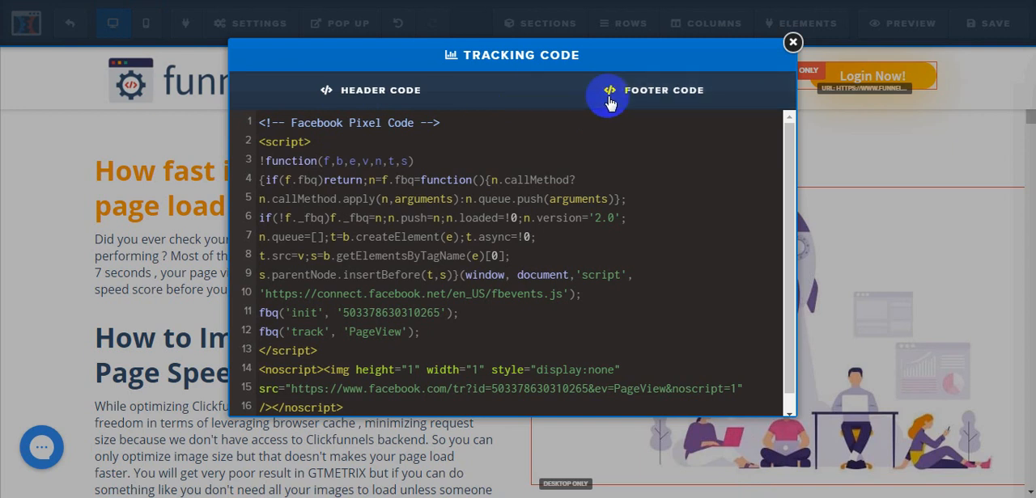
click(371, 91)
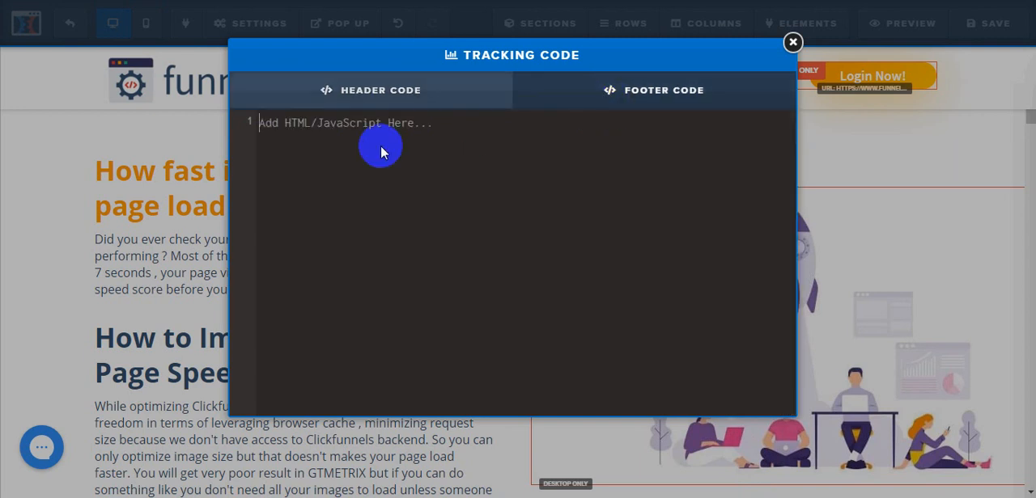
mouse_move(413, 148)
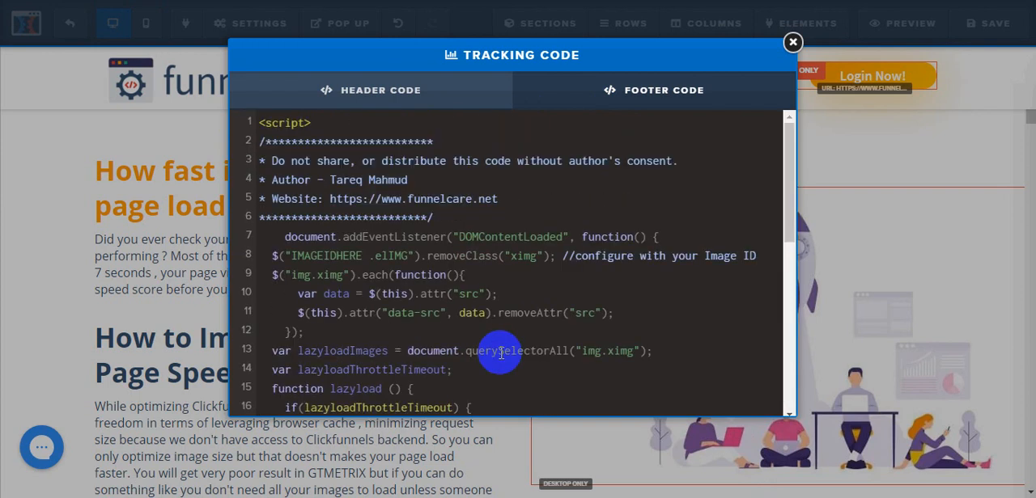
mouse_move(842, 203)
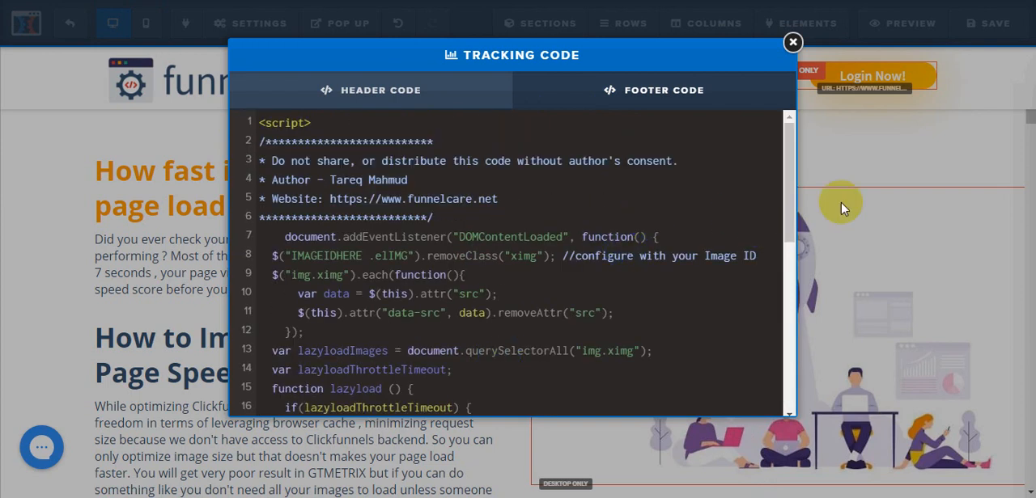
click(791, 42)
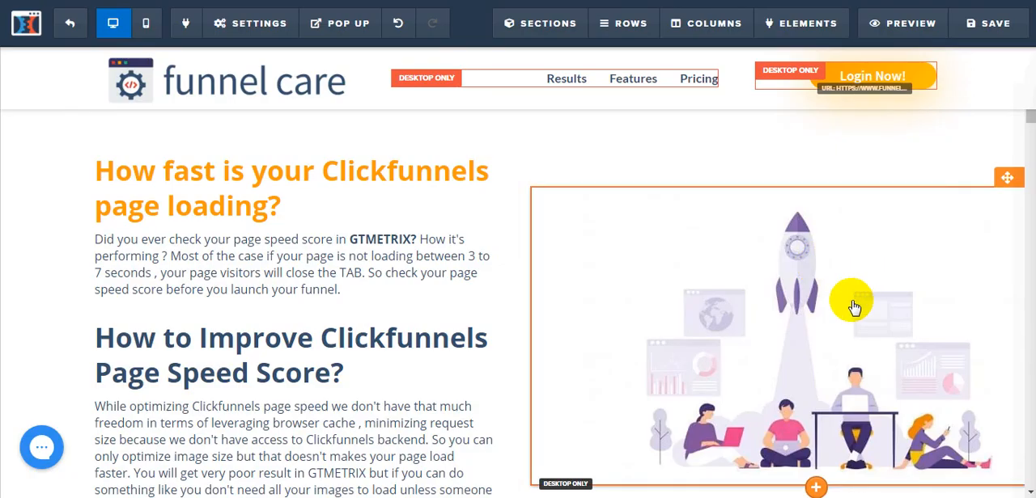
mouse_move(986, 288)
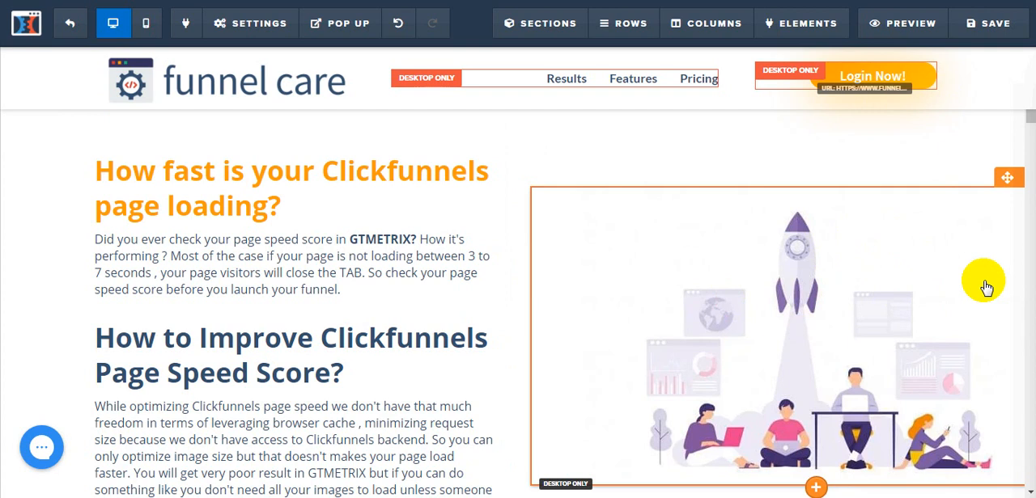
mouse_move(958, 246)
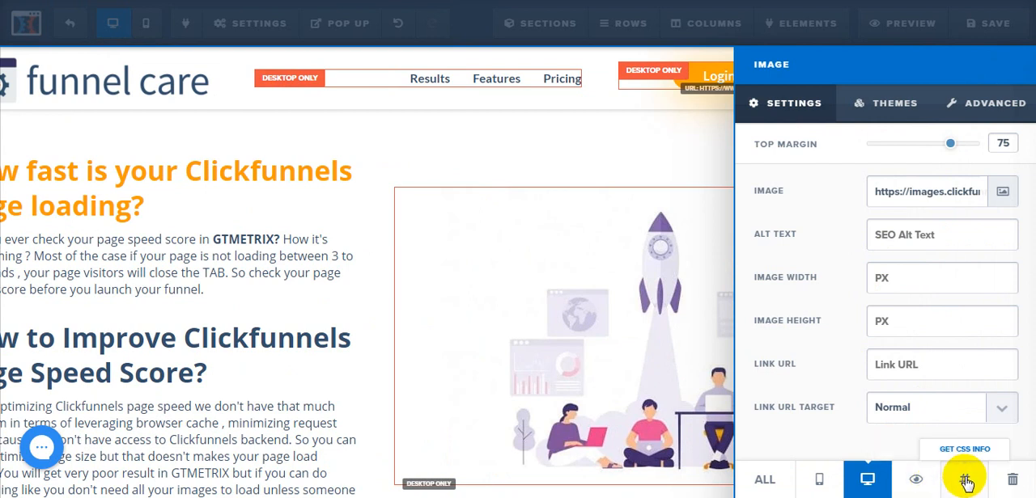
mouse_move(743, 291)
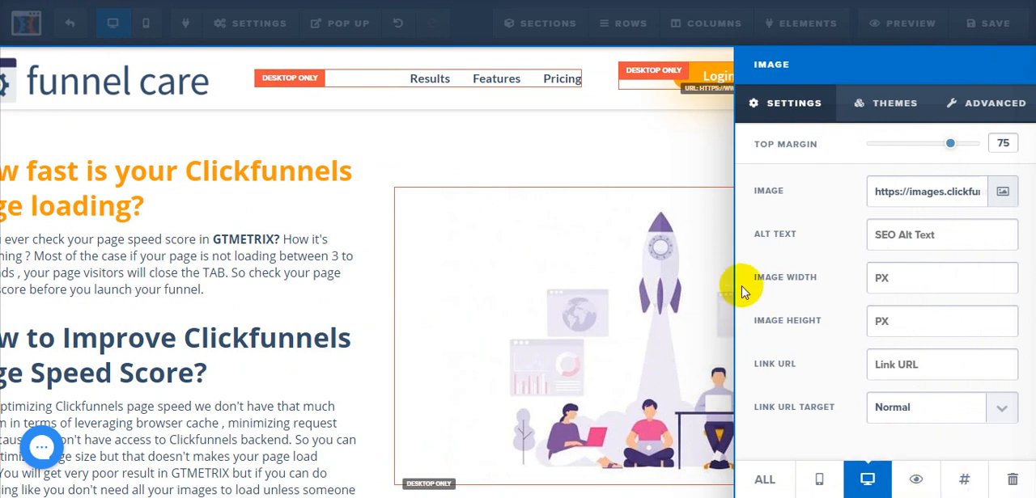
mouse_move(963, 479)
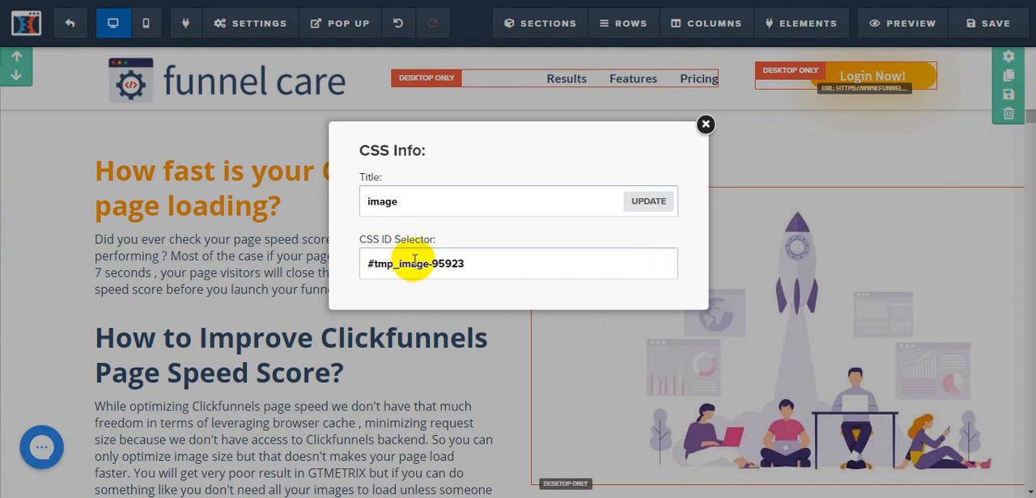
- Select the rocket image's CSS ID selector #tmp_image-95923 for copying
triple_click(415, 262)
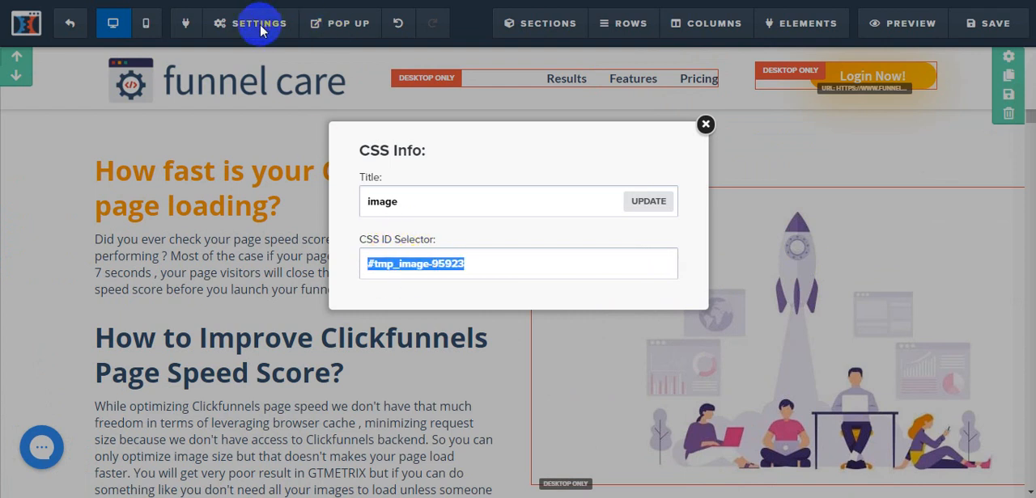
- Replace IMAGEIDHERE in the footer script with #tmp_image-95923 and close the tracking code dialog
click(259, 23)
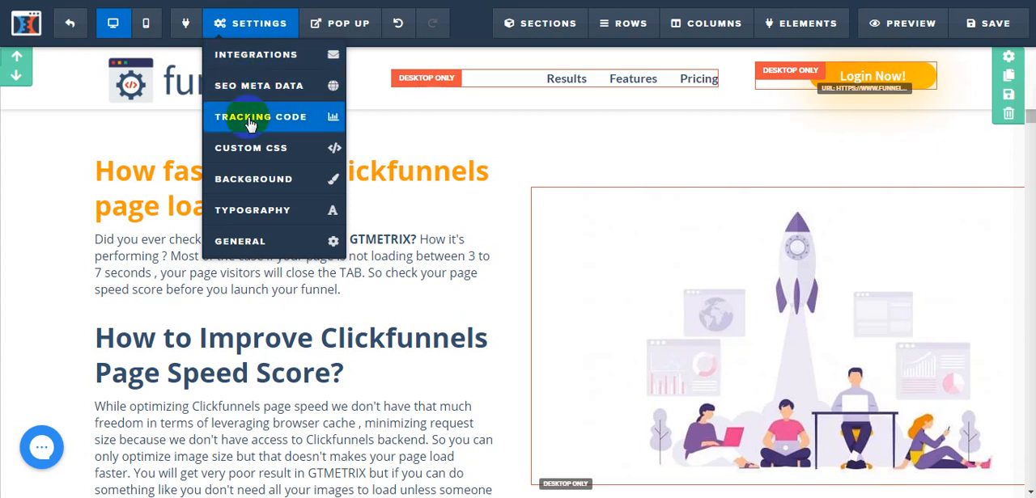
click(262, 117)
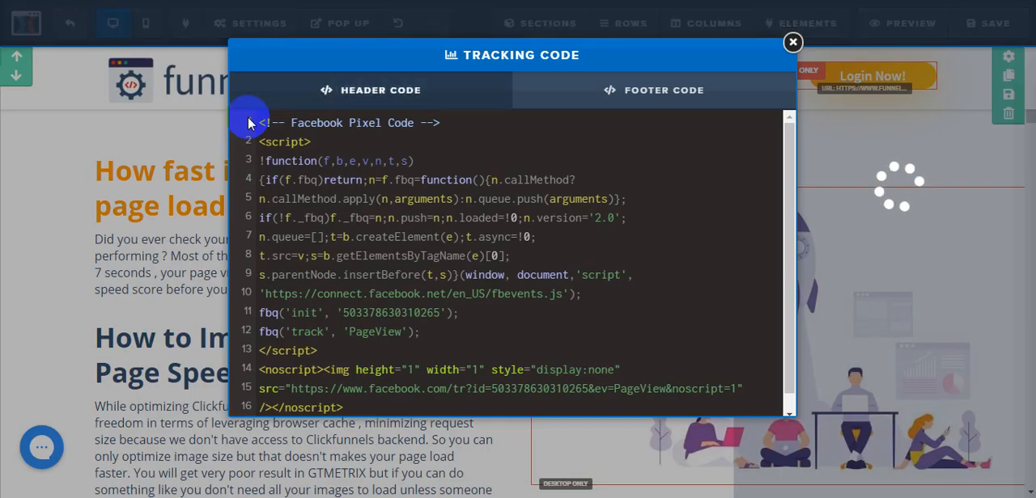
click(654, 91)
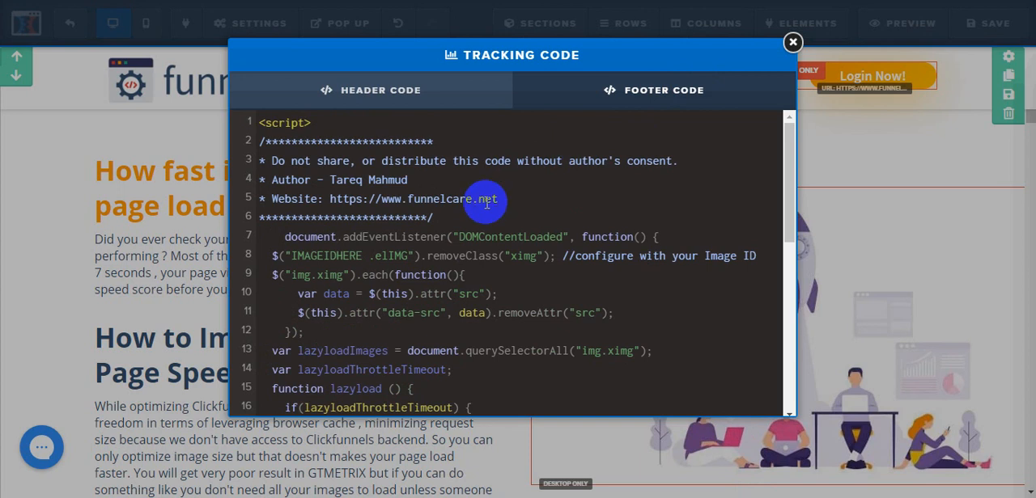
mouse_move(447, 236)
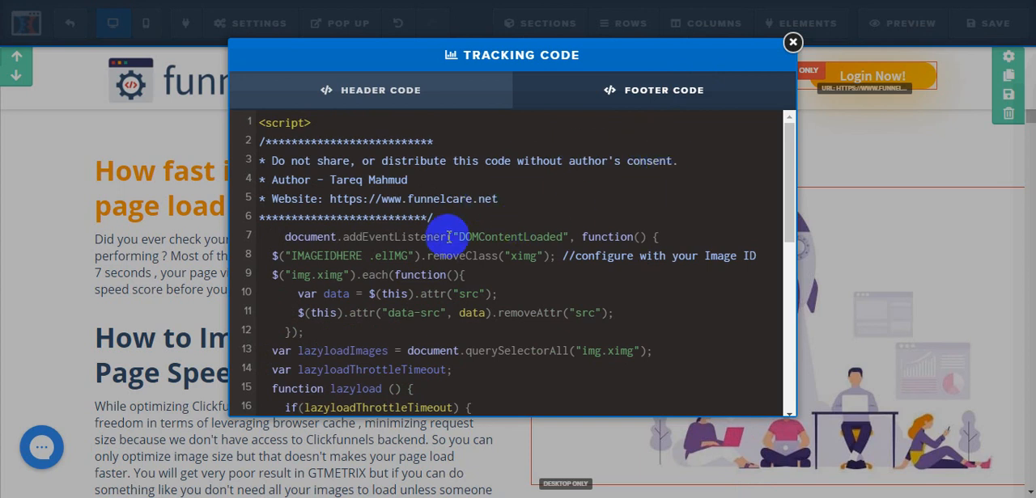
scroll(down, 3)
text(#tmp_image-95923)
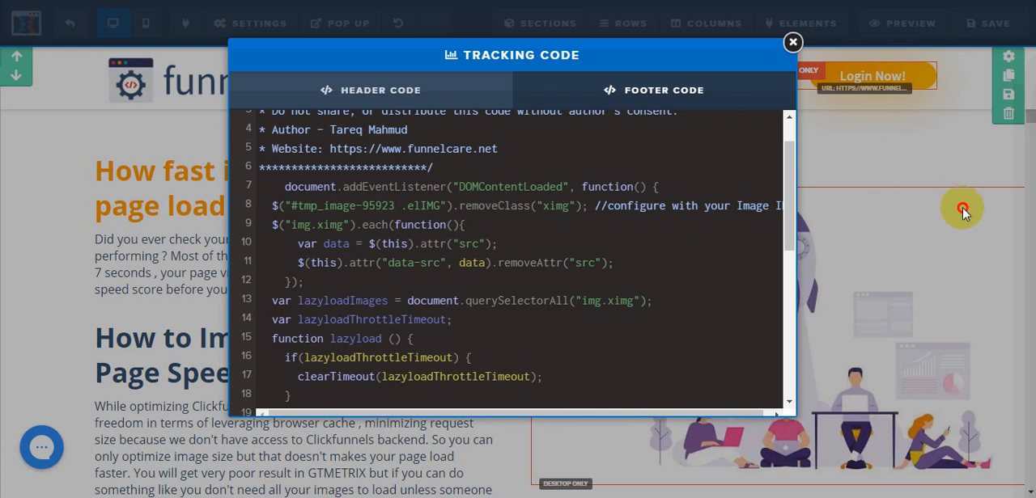
click(792, 42)
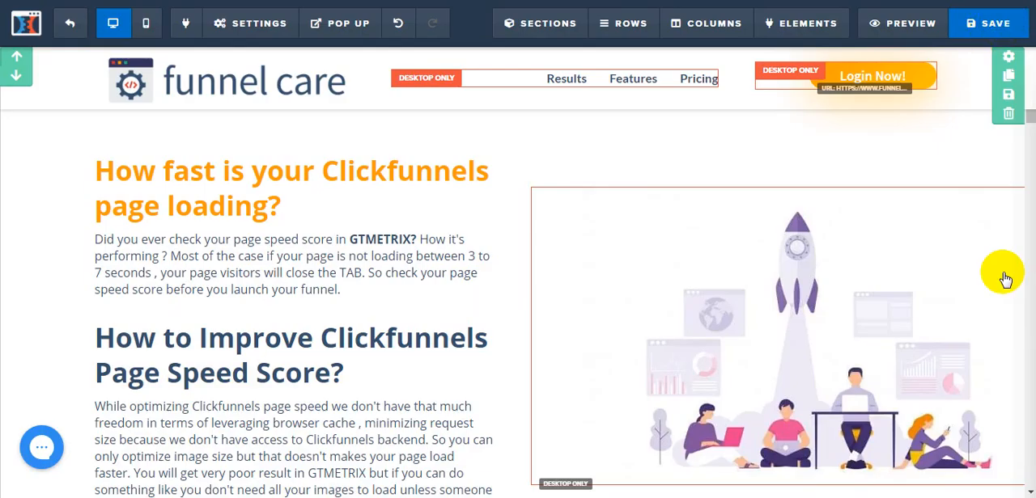
- Save the edited funnel care page and return to the GTmetrix report
click(777, 337)
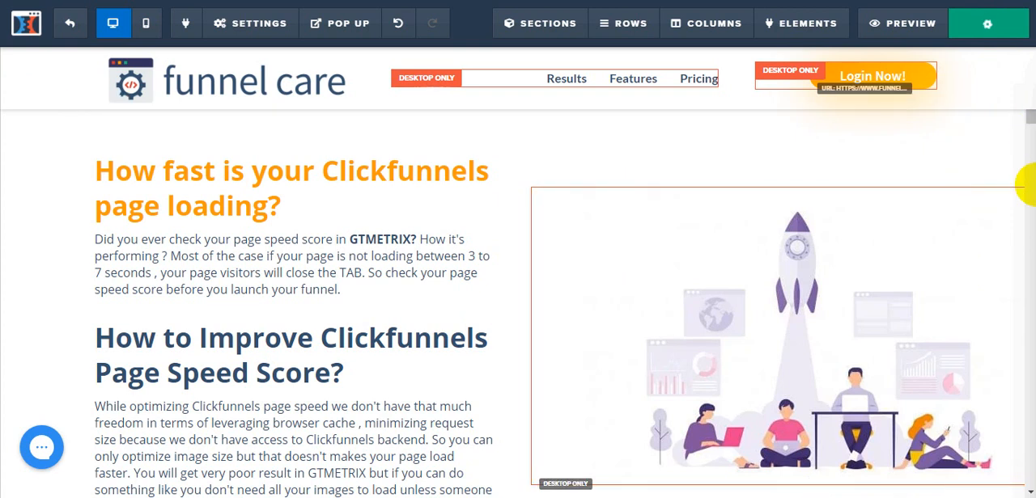
click(987, 22)
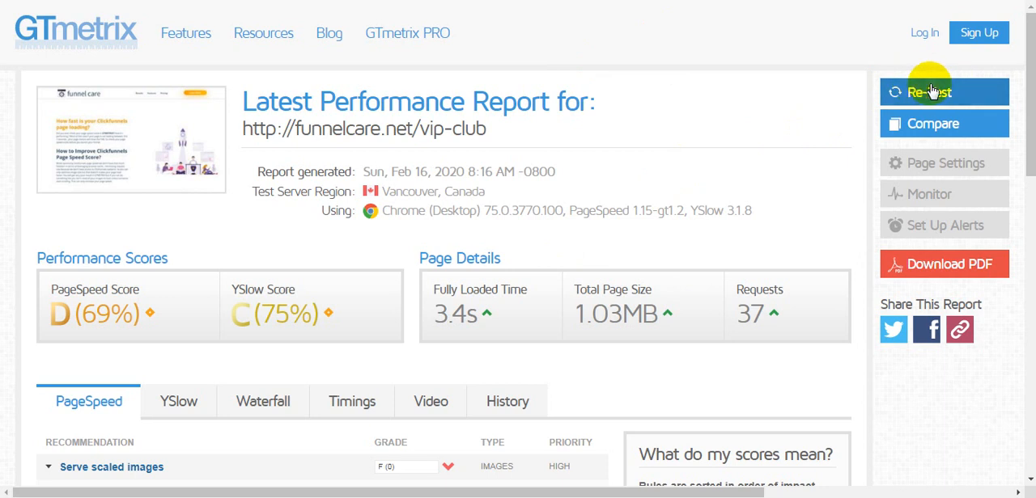
- Re-test funnelcare.net/vip-club in GTmetrix to get a fresh speed report
click(928, 91)
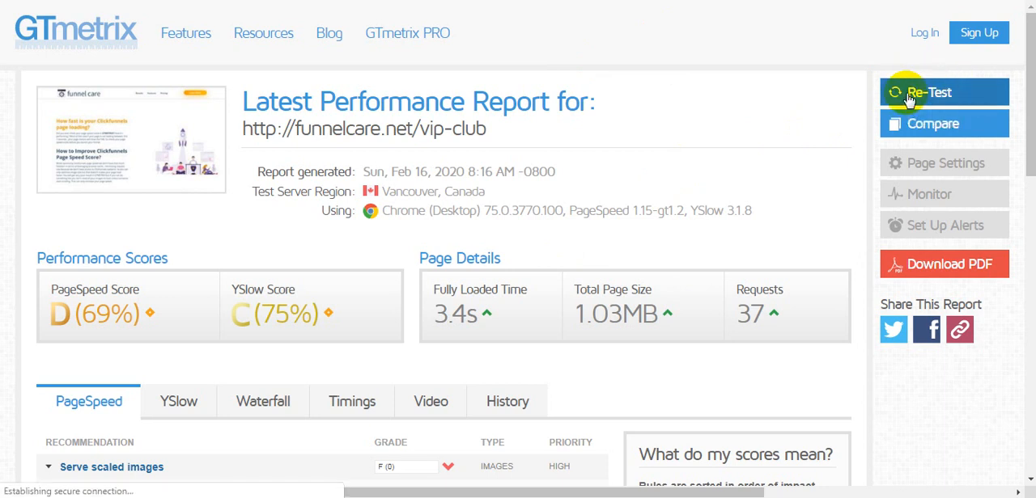
click(929, 91)
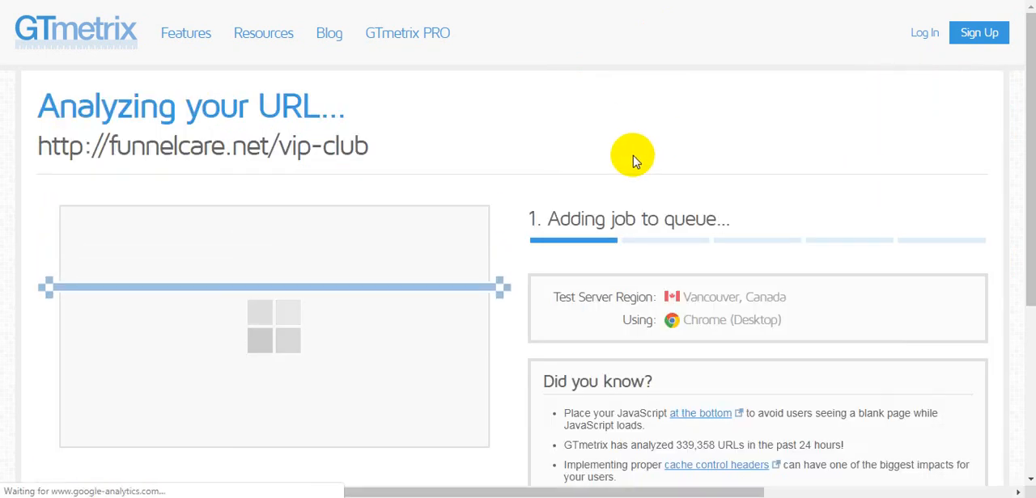
mouse_move(429, 165)
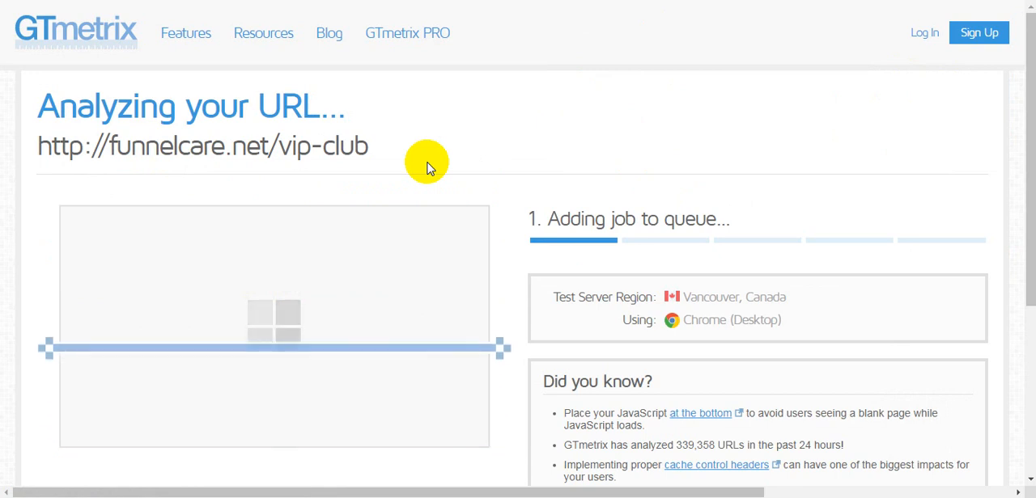
mouse_move(515, 165)
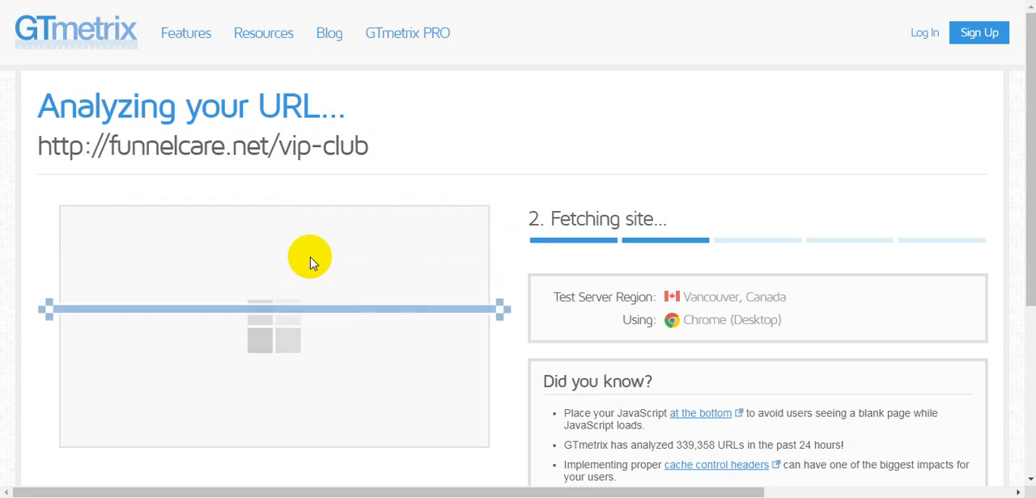
mouse_move(554, 165)
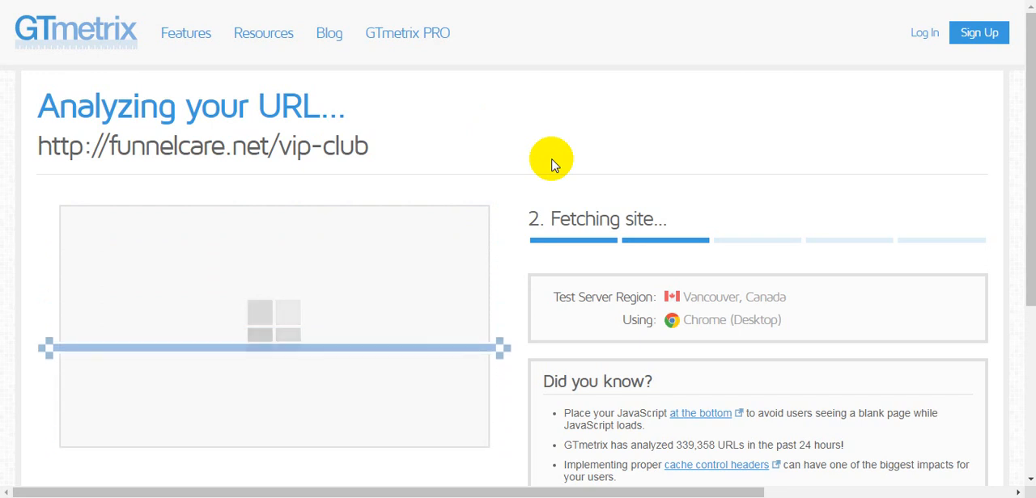
mouse_move(609, 201)
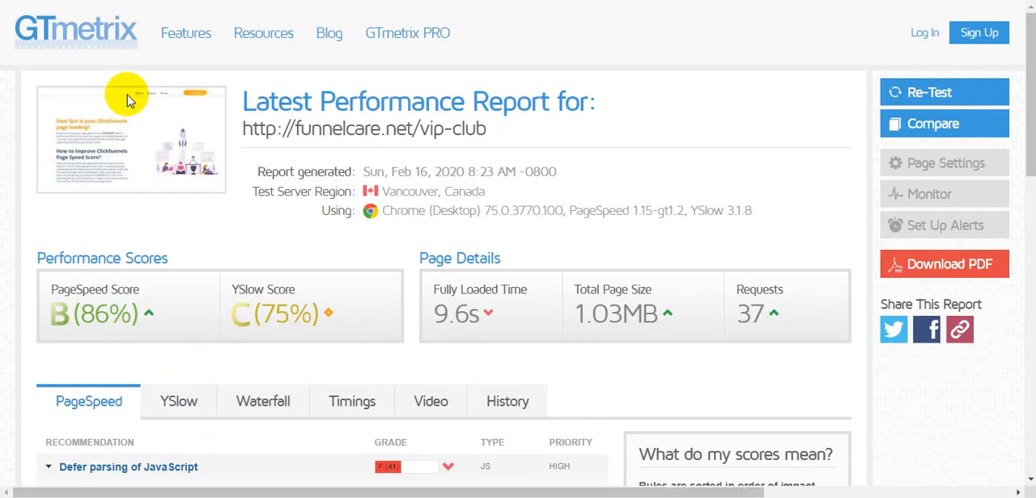
mouse_move(165, 140)
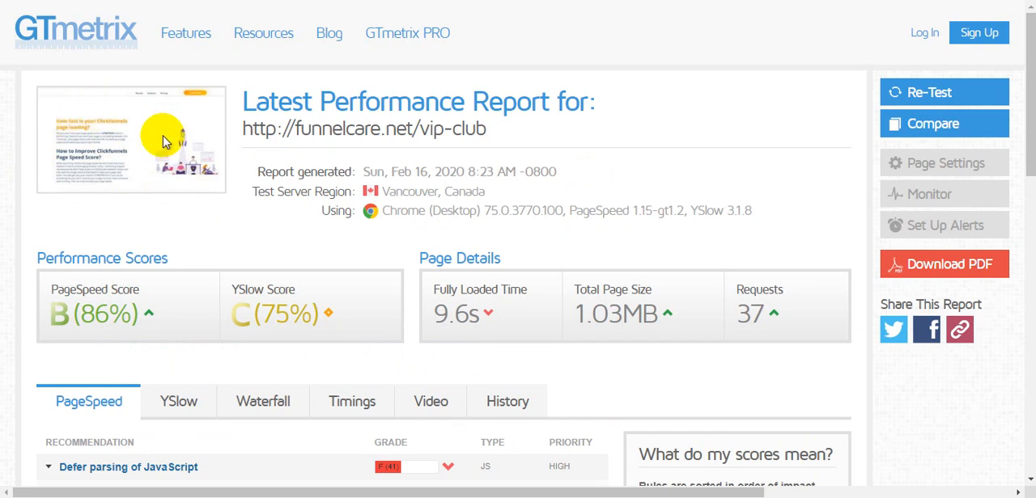
mouse_move(725, 146)
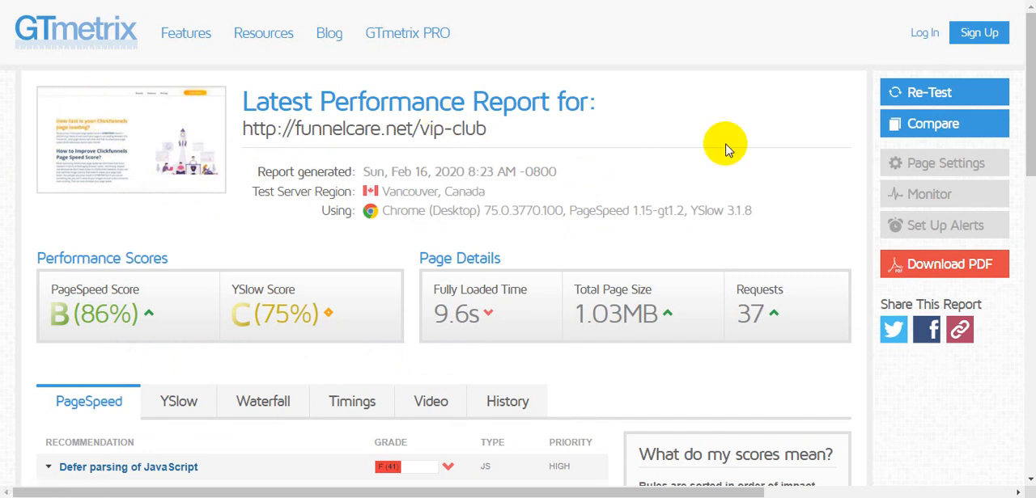
mouse_move(154, 198)
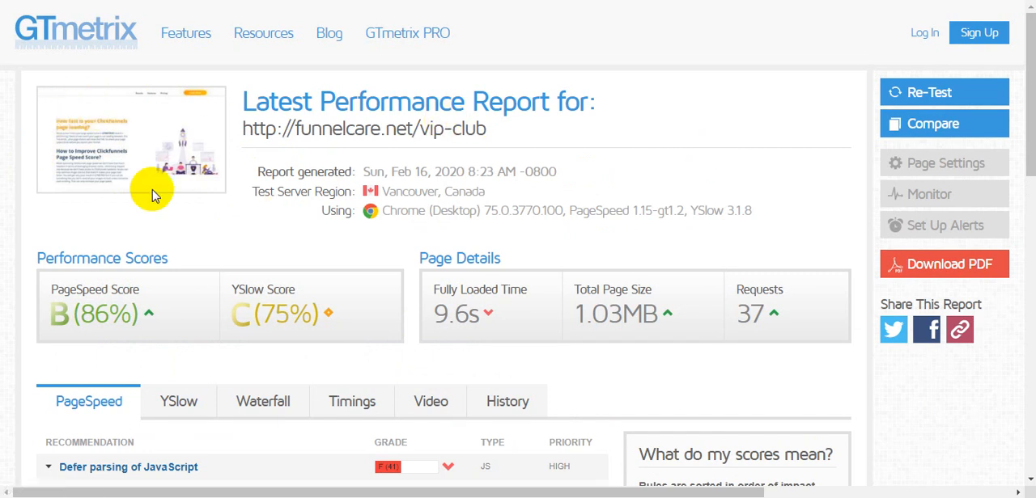
mouse_move(185, 178)
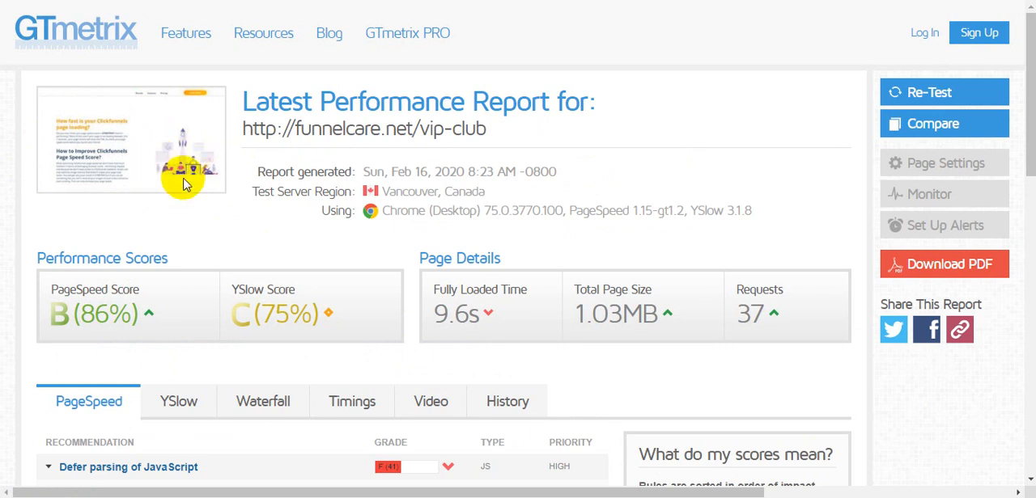
mouse_move(186, 161)
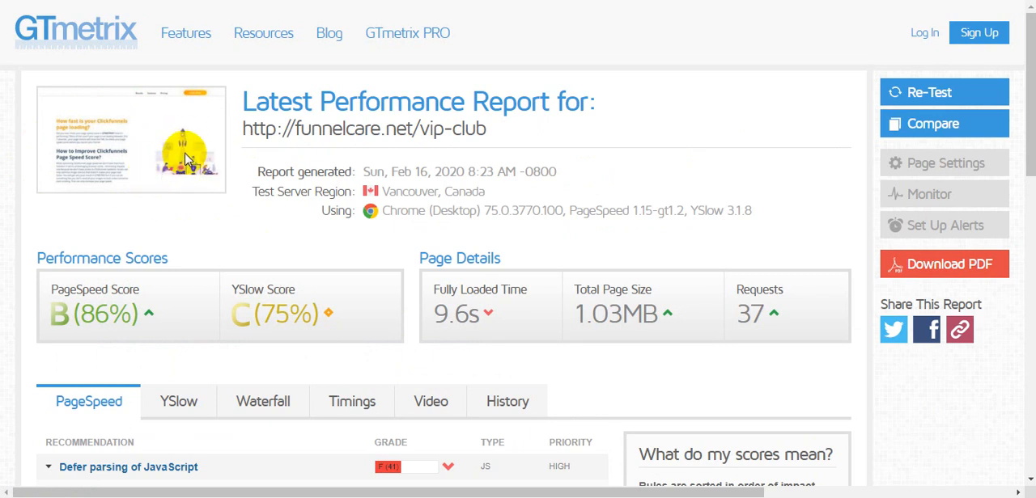
mouse_move(232, 170)
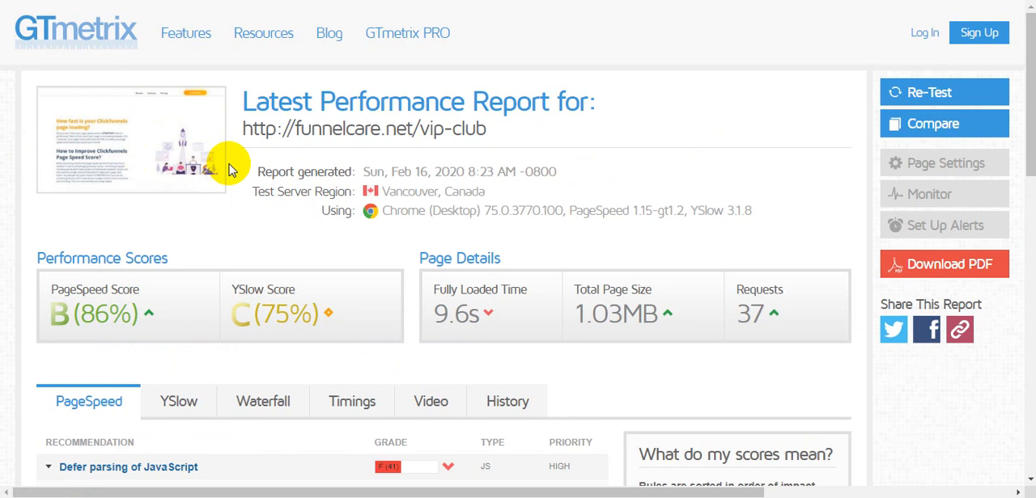
mouse_move(175, 168)
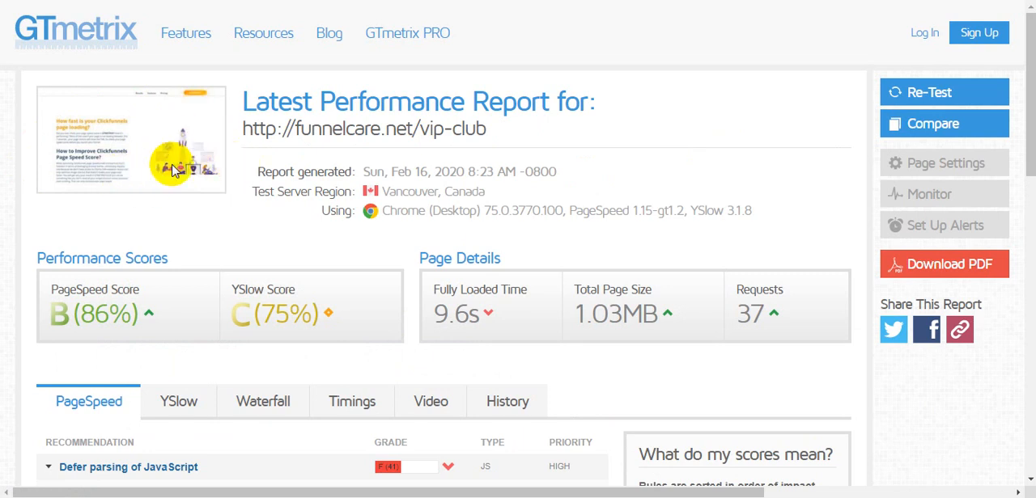
mouse_move(503, 132)
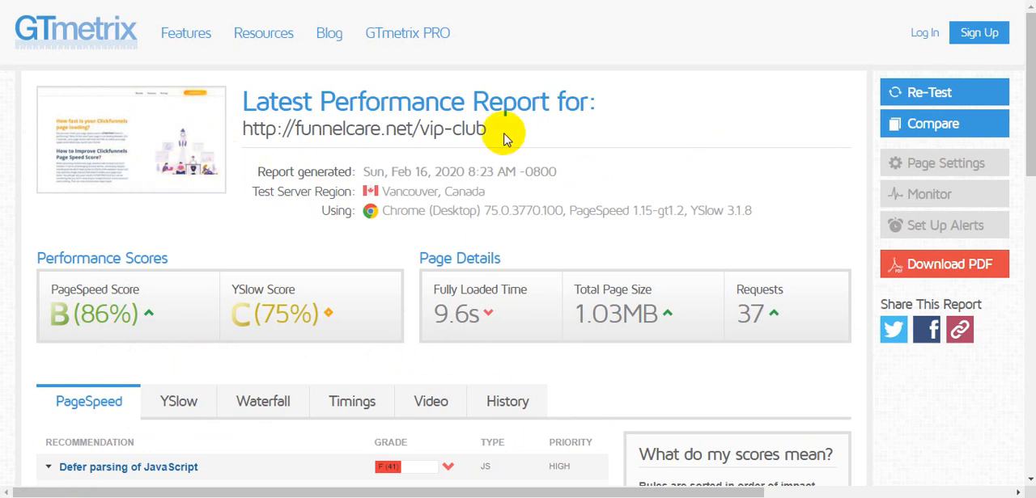
mouse_move(793, 188)
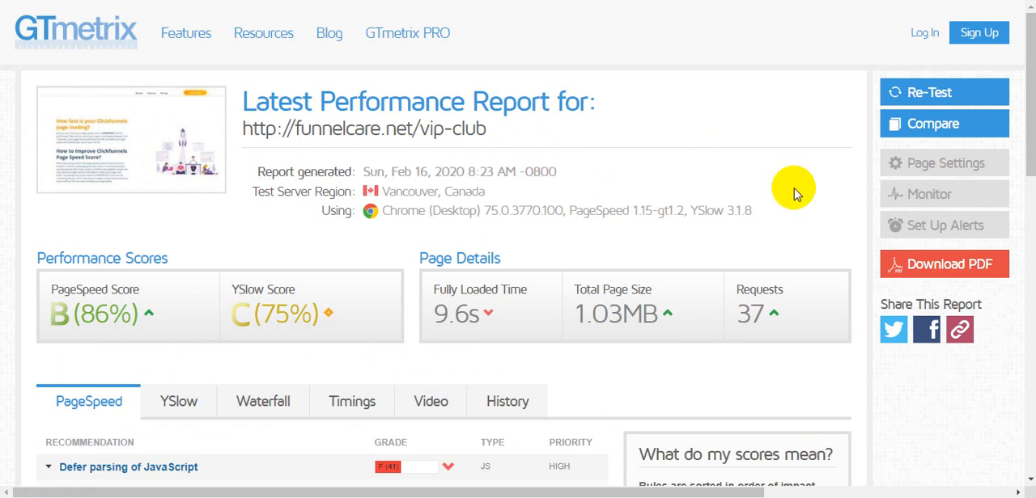
mouse_move(508, 210)
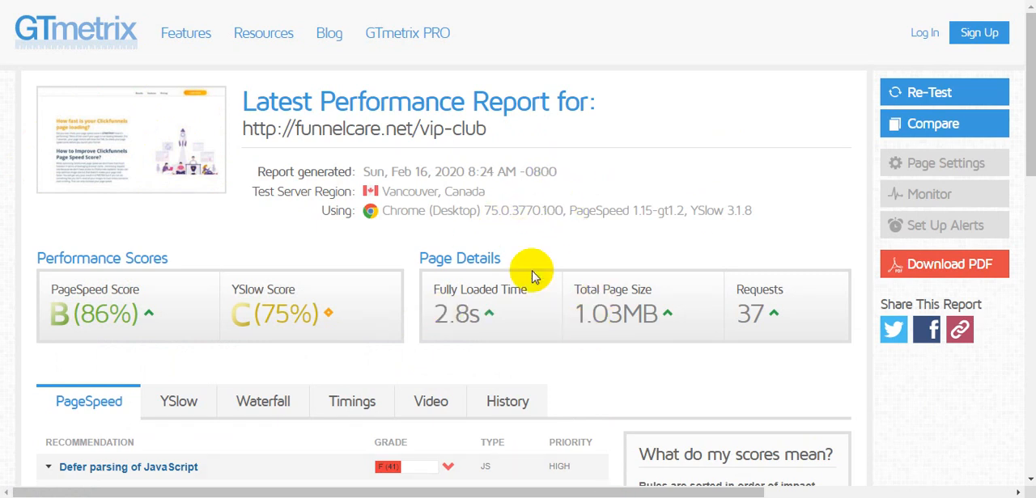
mouse_move(466, 323)
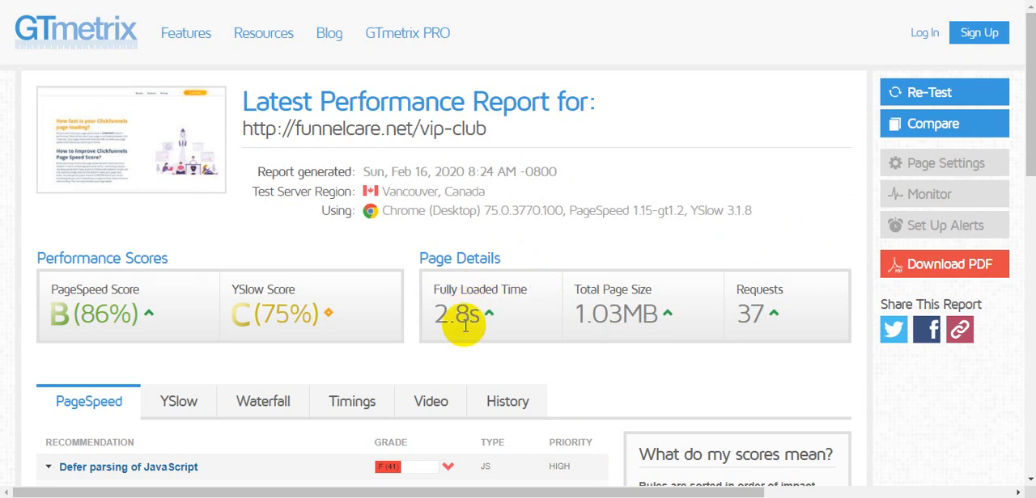
mouse_move(489, 331)
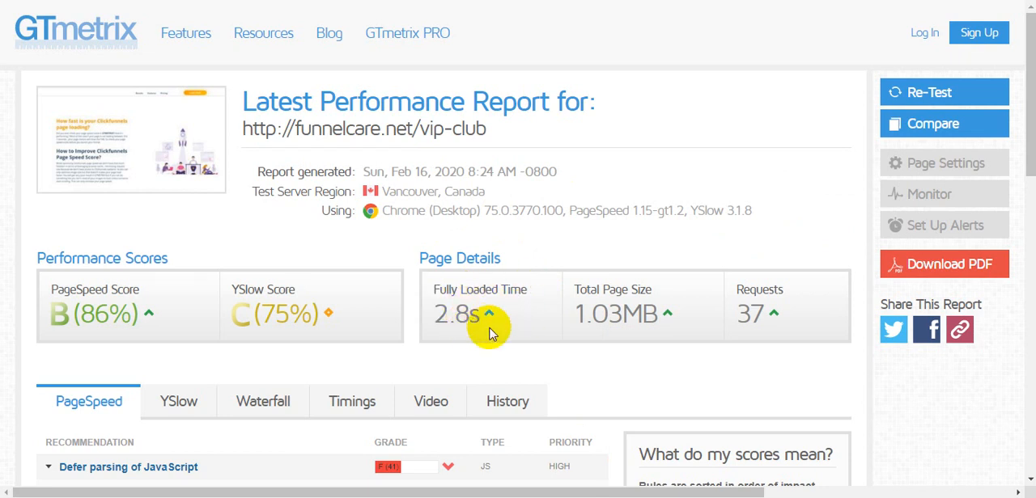
mouse_move(511, 317)
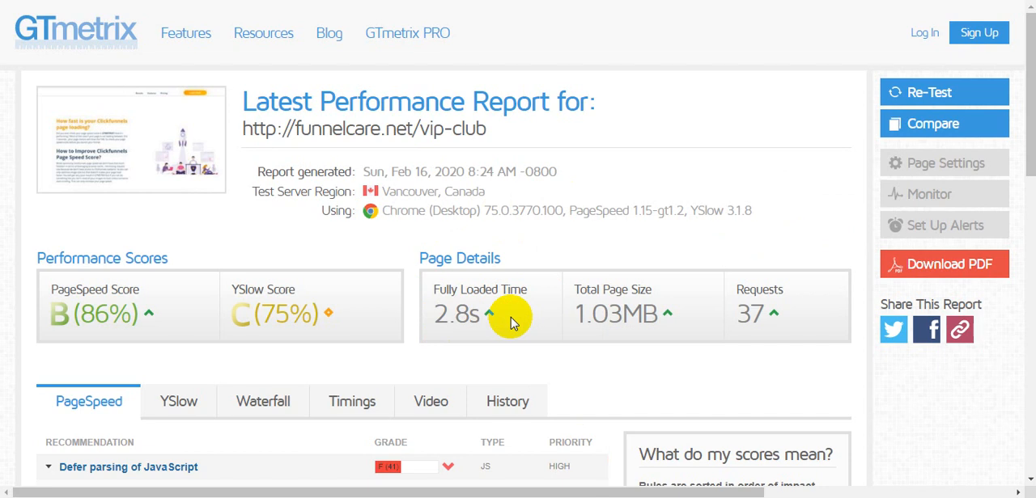
mouse_move(666, 266)
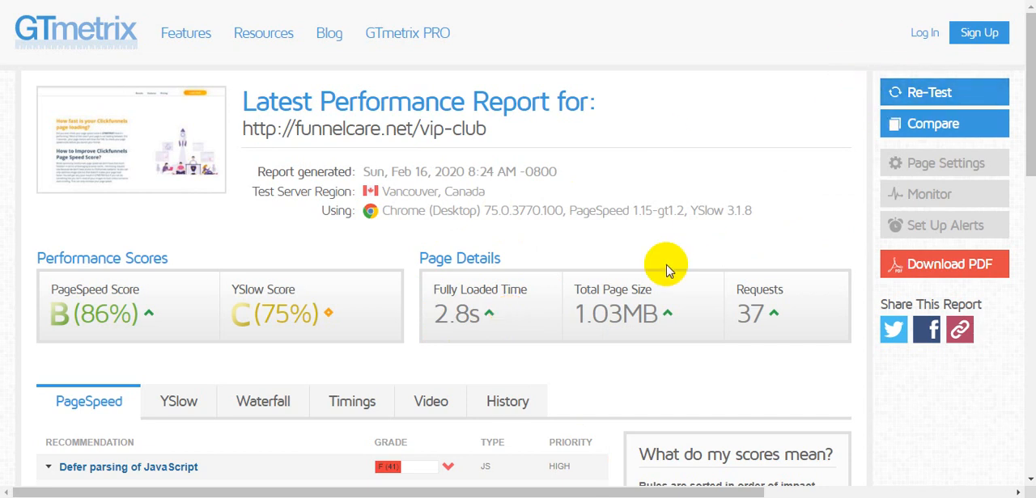
mouse_move(495, 317)
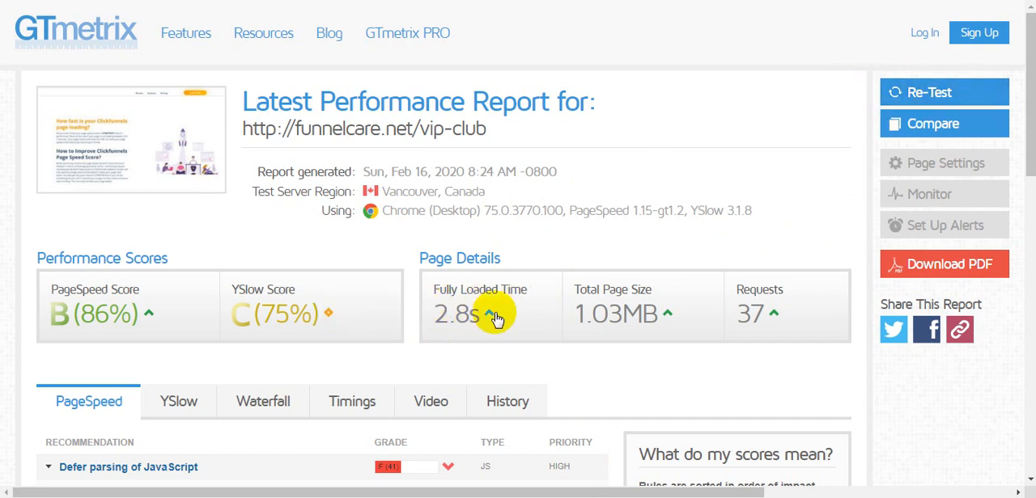
mouse_move(457, 314)
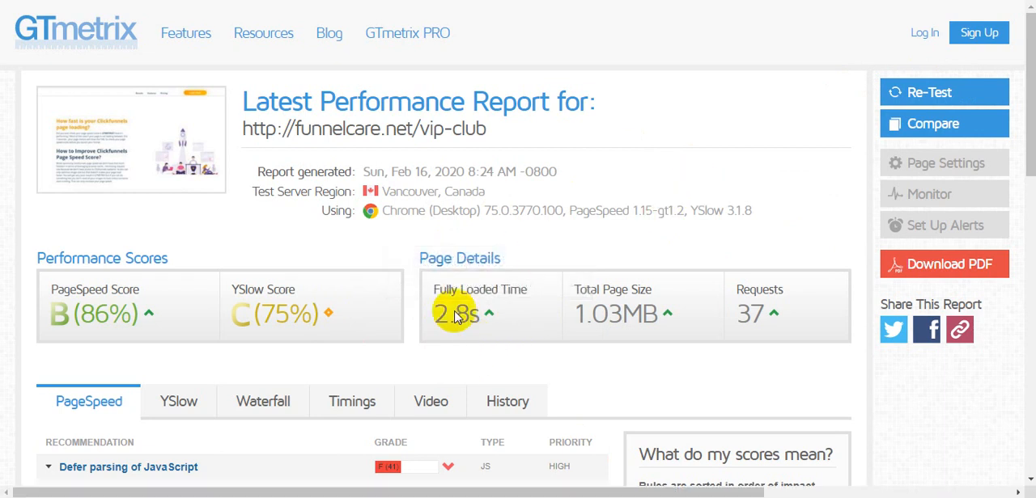
mouse_move(622, 180)
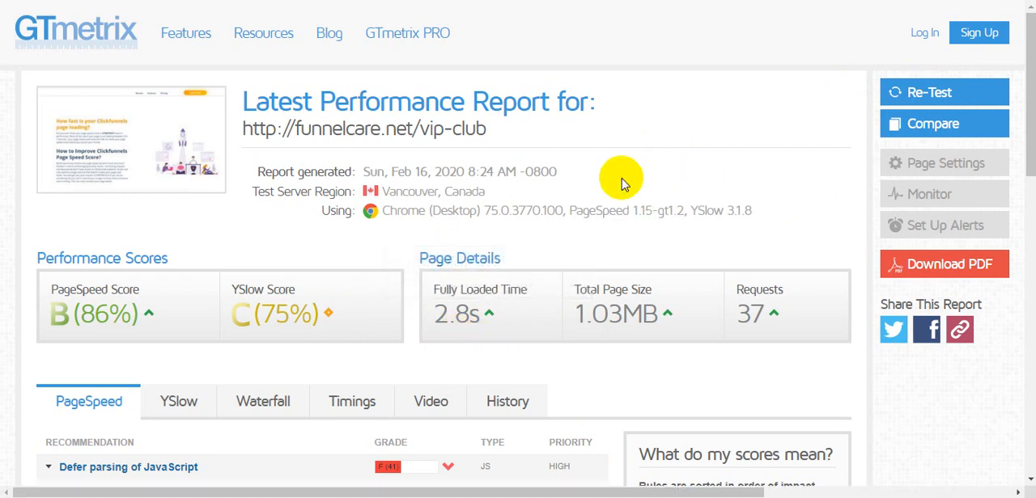
mouse_move(701, 152)
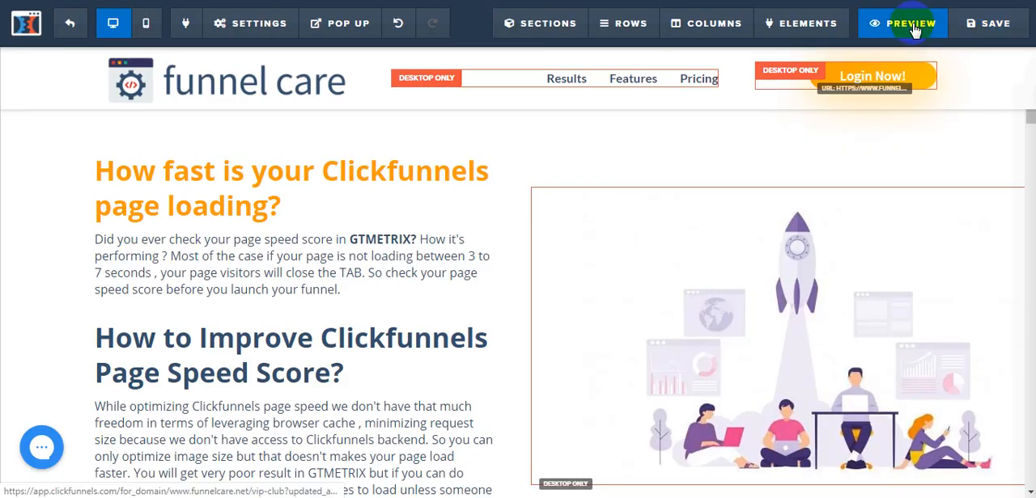
- Launch a live preview of the VIP club funnel page showing the rocket illustration
click(903, 23)
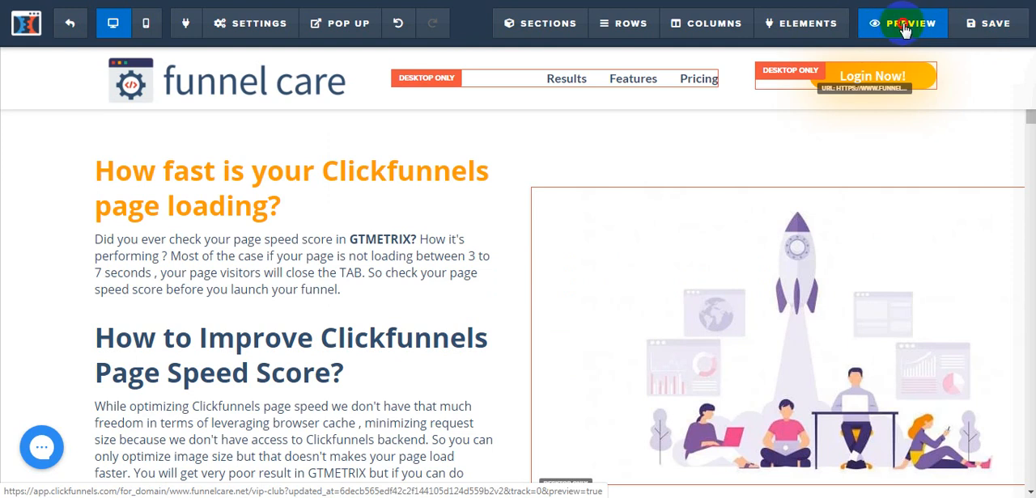
click(901, 23)
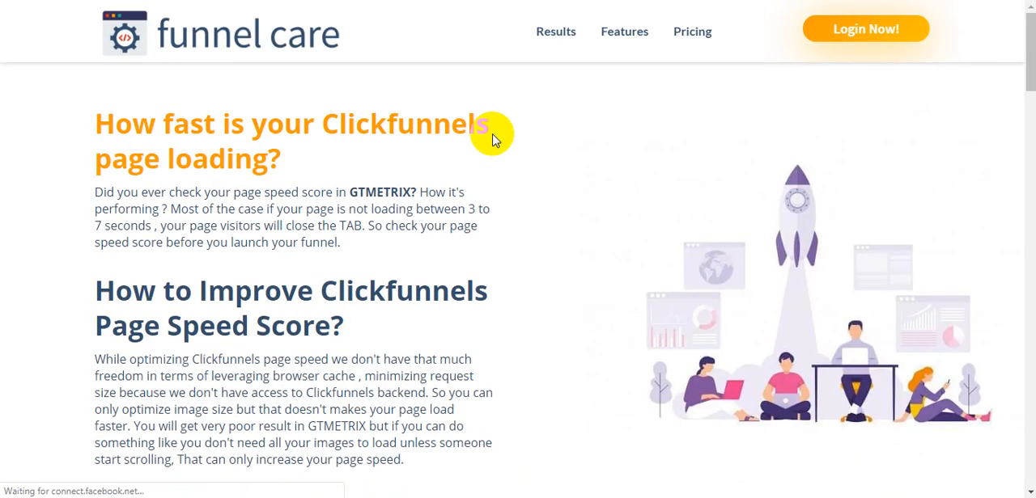
scroll(down, 3)
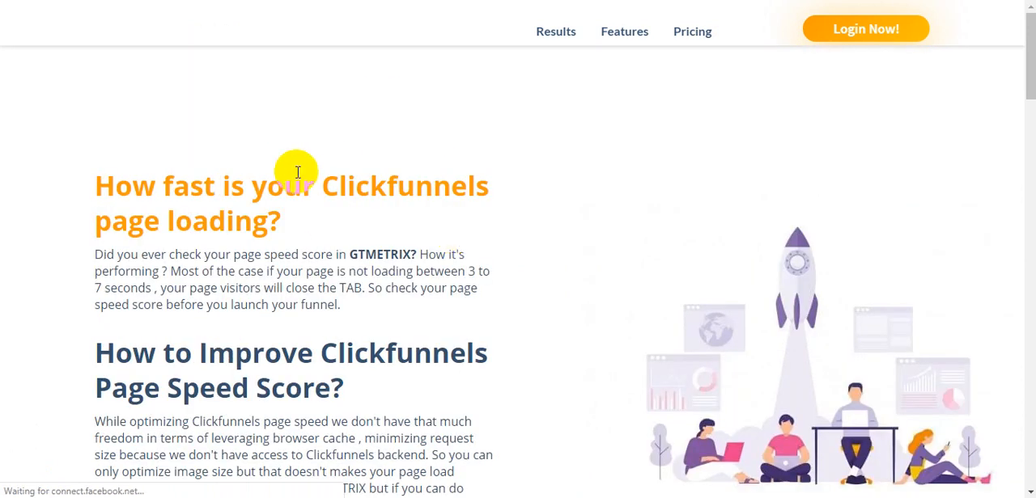
mouse_move(210, 36)
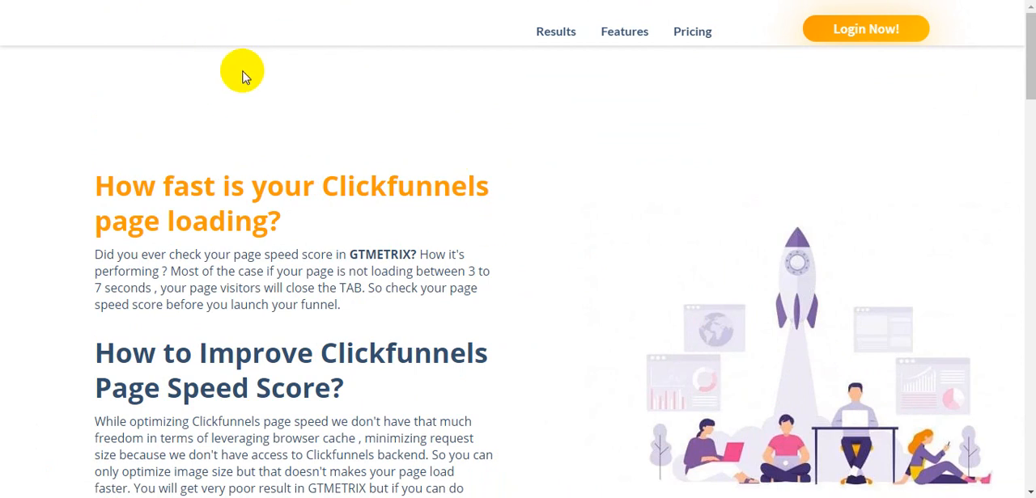
mouse_move(422, 237)
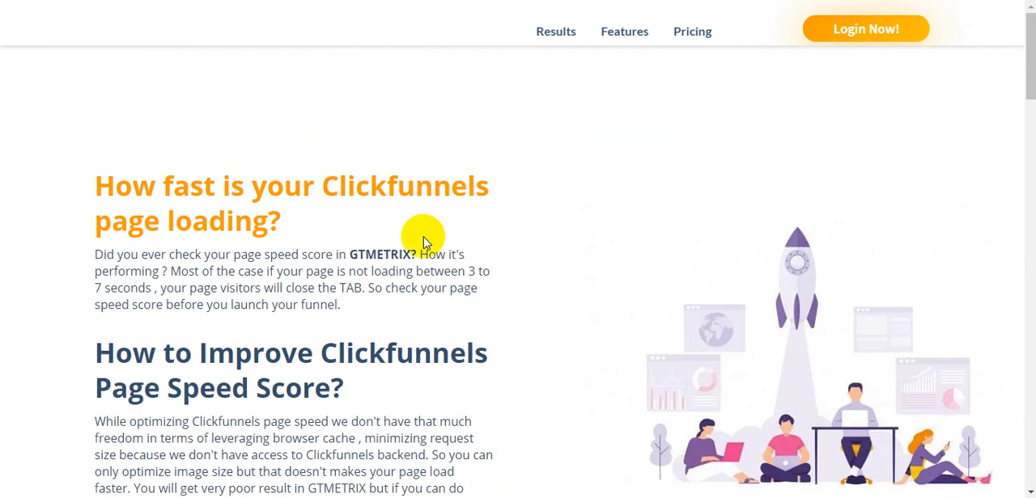
mouse_move(565, 158)
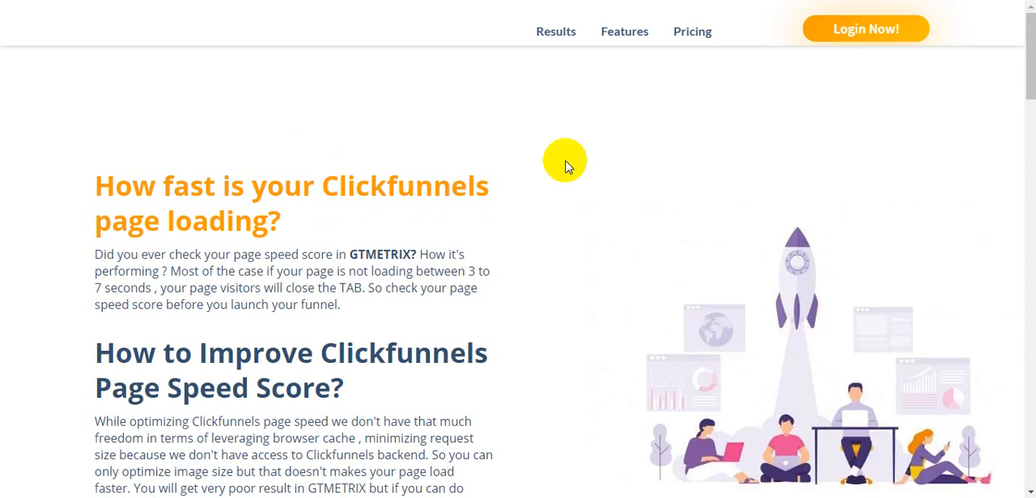
mouse_move(521, 270)
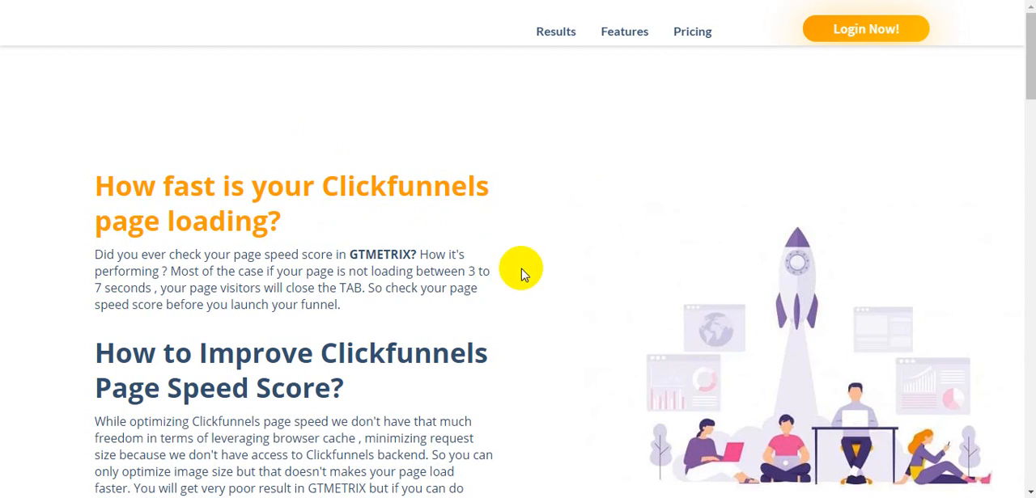
scroll(down, 3)
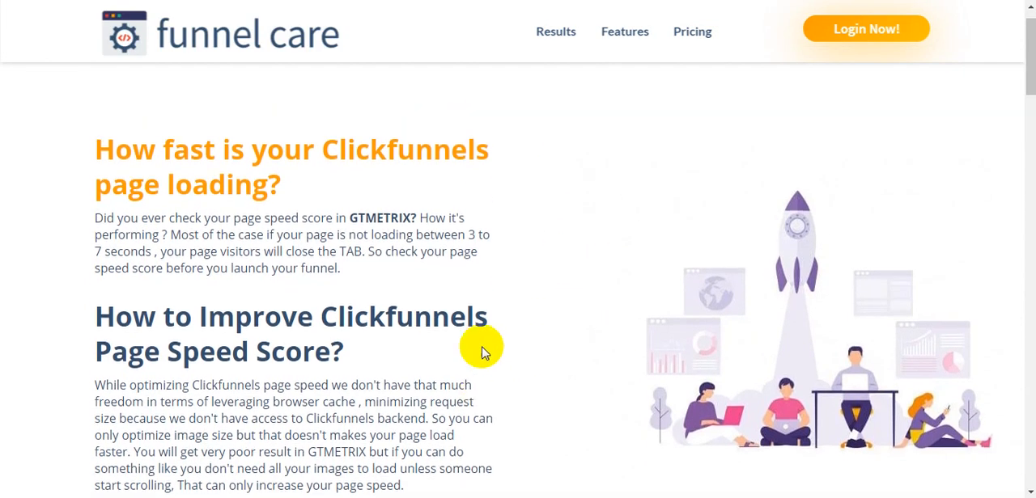
scroll(down, 3)
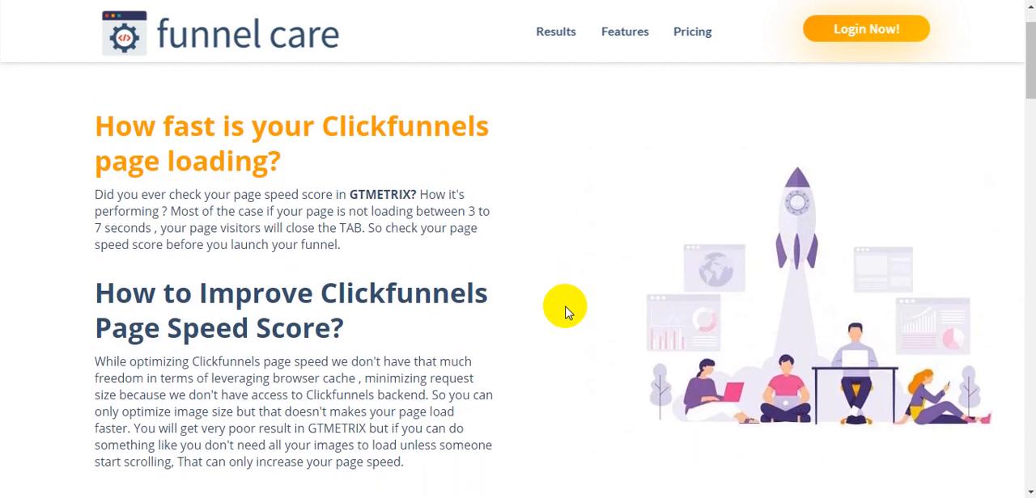
scroll(down, 3)
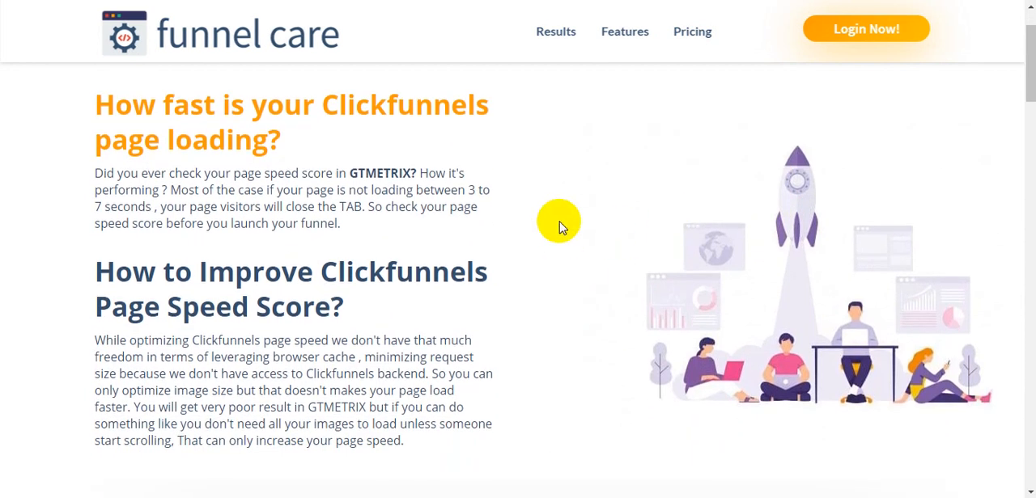
mouse_move(618, 307)
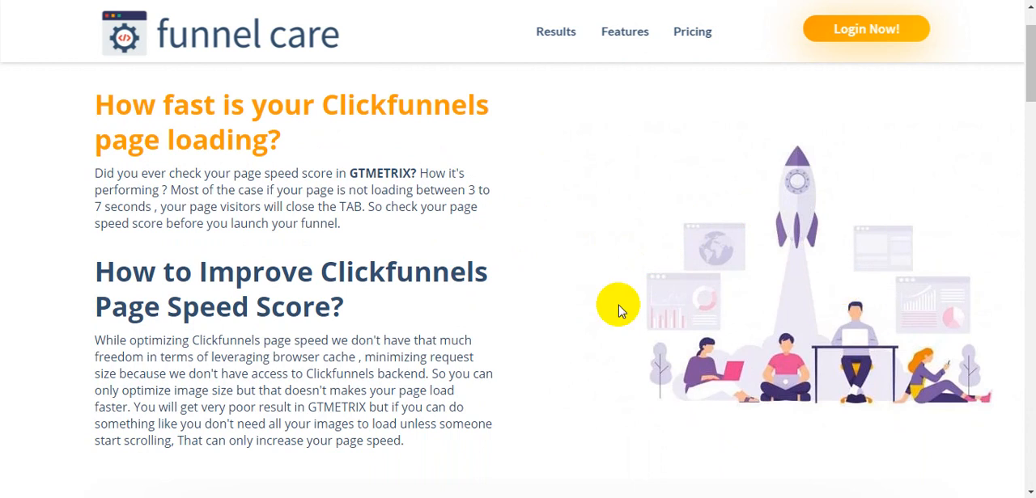
mouse_move(838, 277)
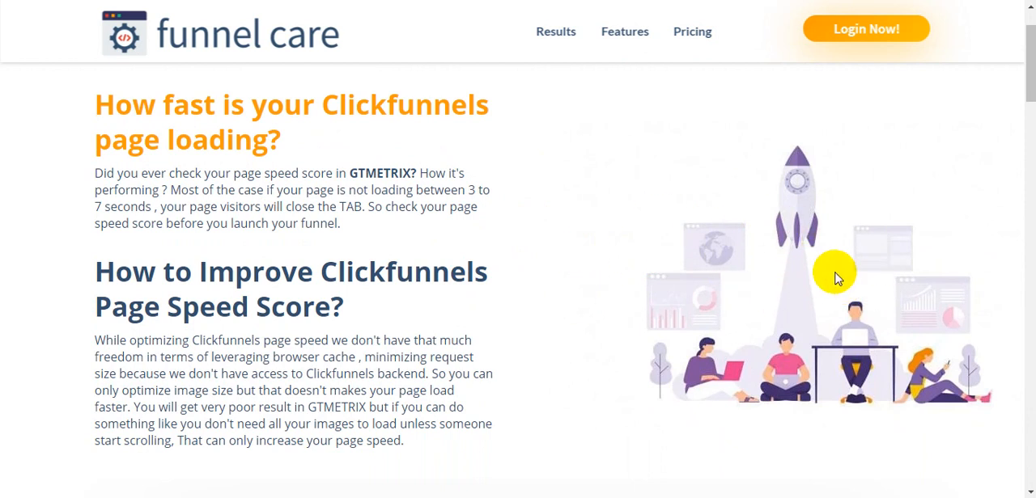
mouse_move(844, 316)
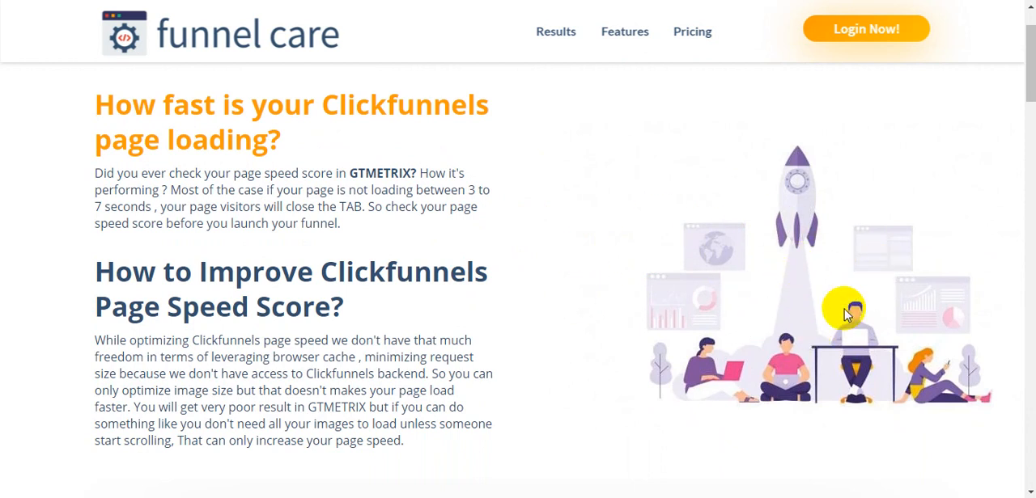
mouse_move(826, 218)
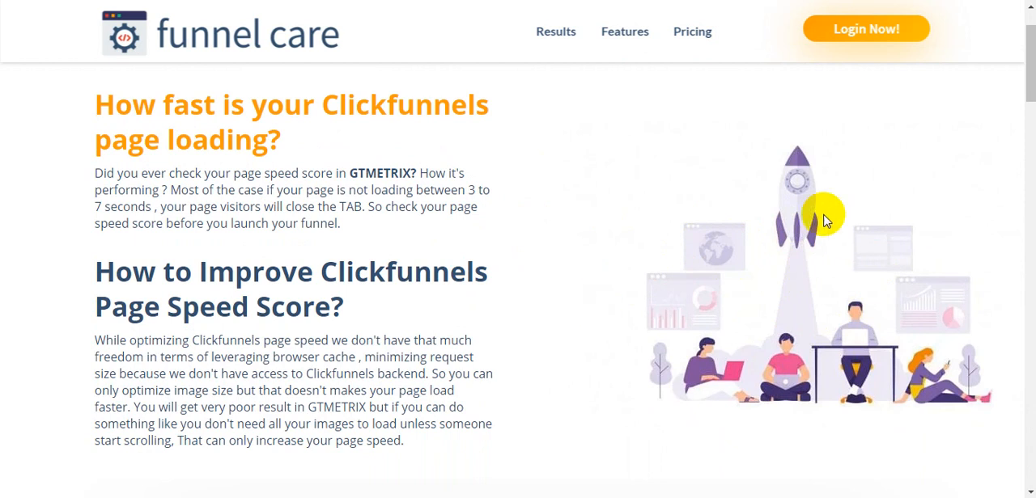
mouse_move(589, 272)
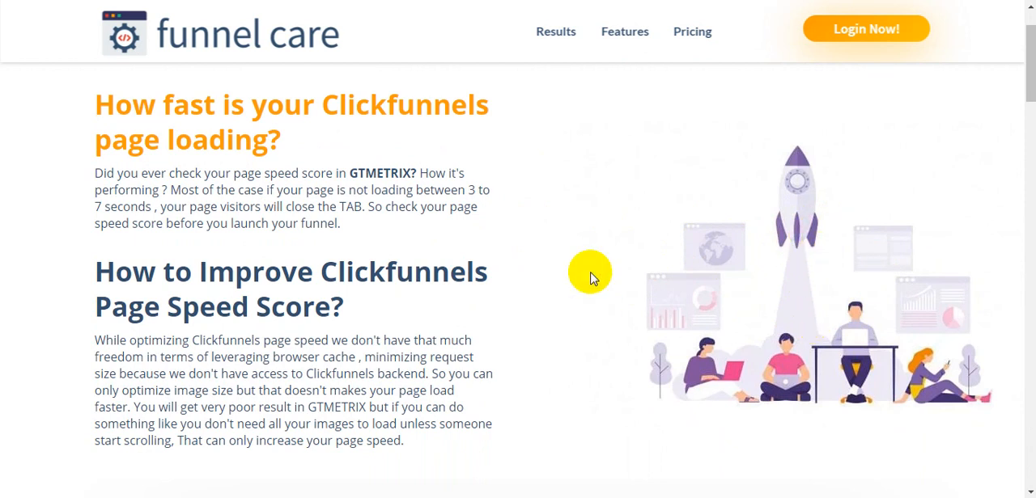
mouse_move(461, 179)
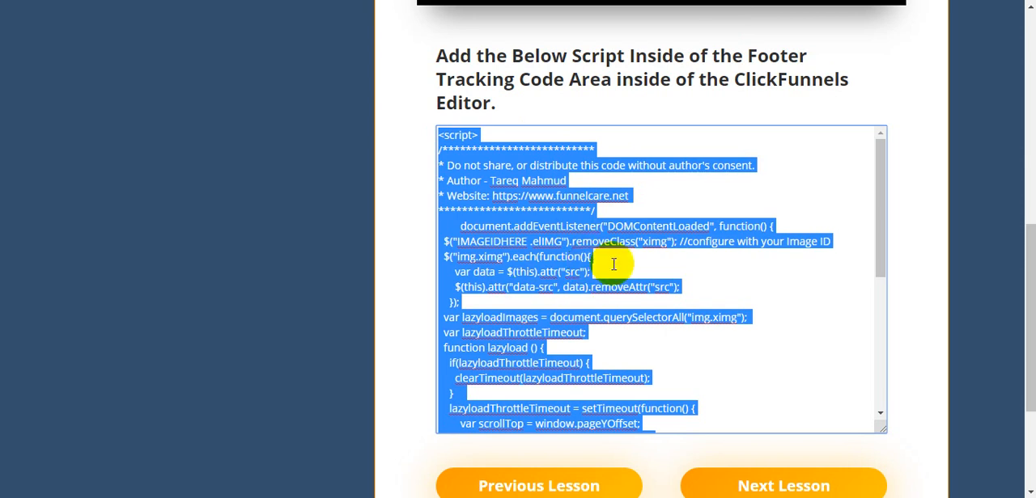
mouse_move(602, 275)
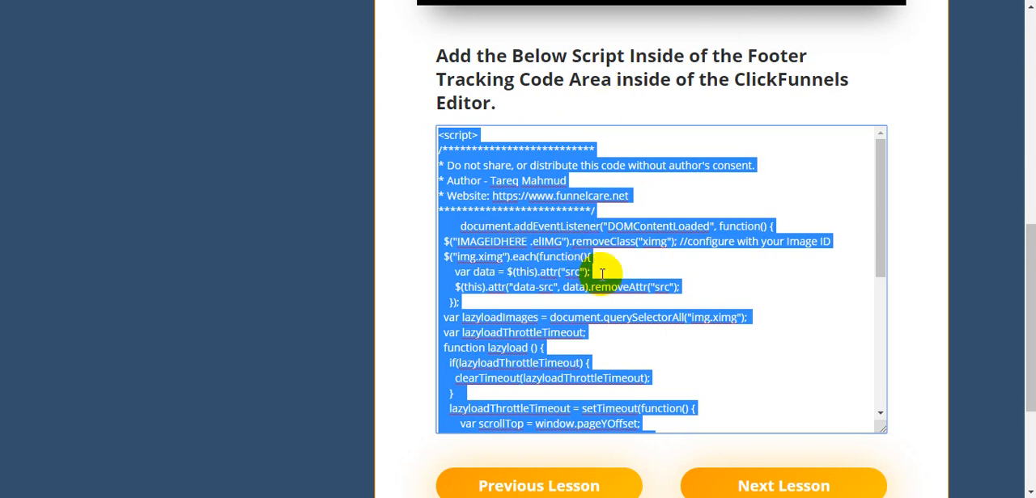